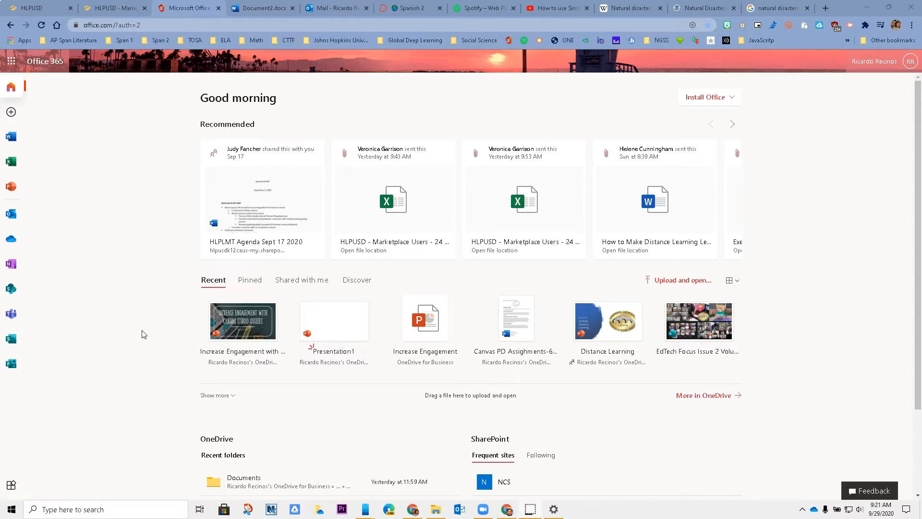
{"action": "mouse_move", "coordinate": [69, 81]}
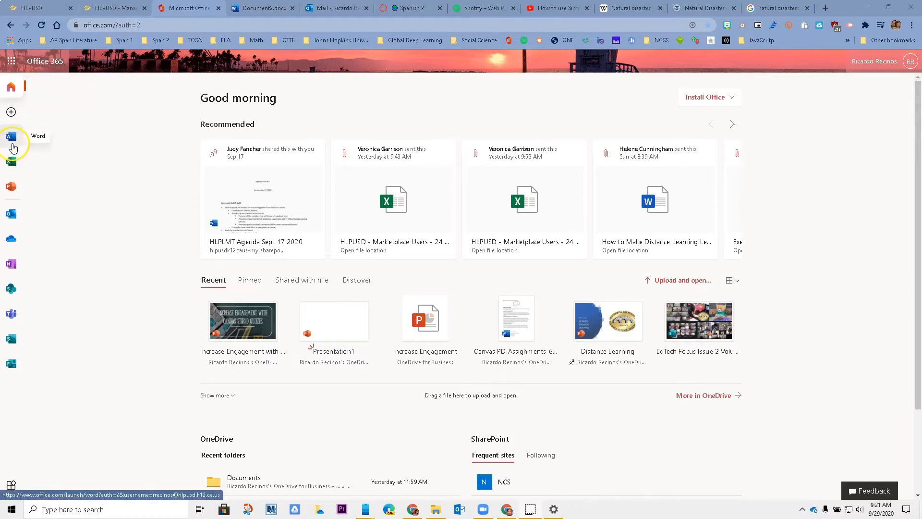
Go to the Word start page from the Office 365 app bar
{"action": "left_click", "coordinate": [11, 136]}
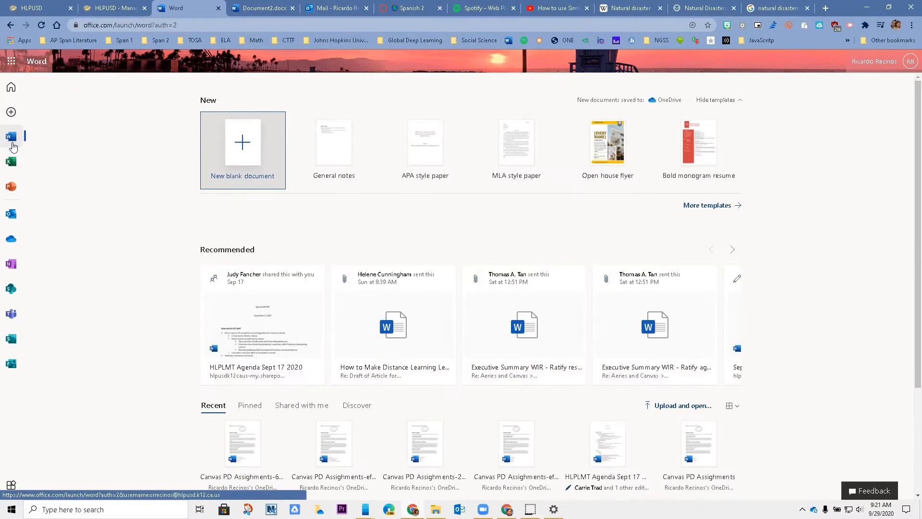
{"action": "mouse_move", "coordinate": [302, 285]}
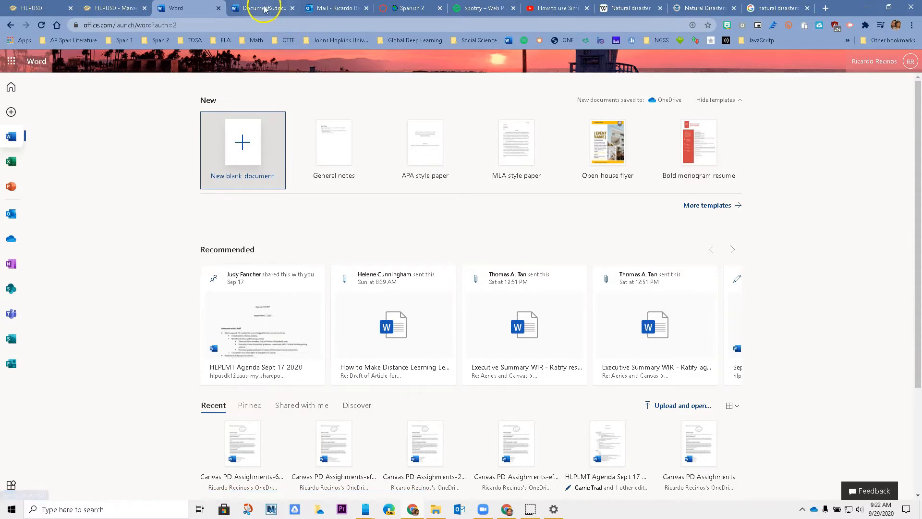
Copy the selected Wikipedia and Homeland Security passages into the Natural Disasters document
{"action": "left_click", "coordinate": [261, 8]}
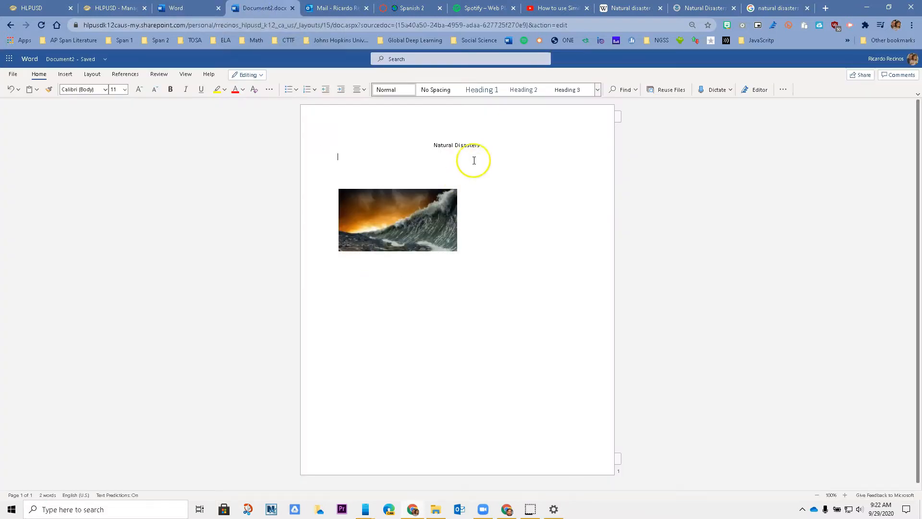
{"action": "mouse_move", "coordinate": [464, 149]}
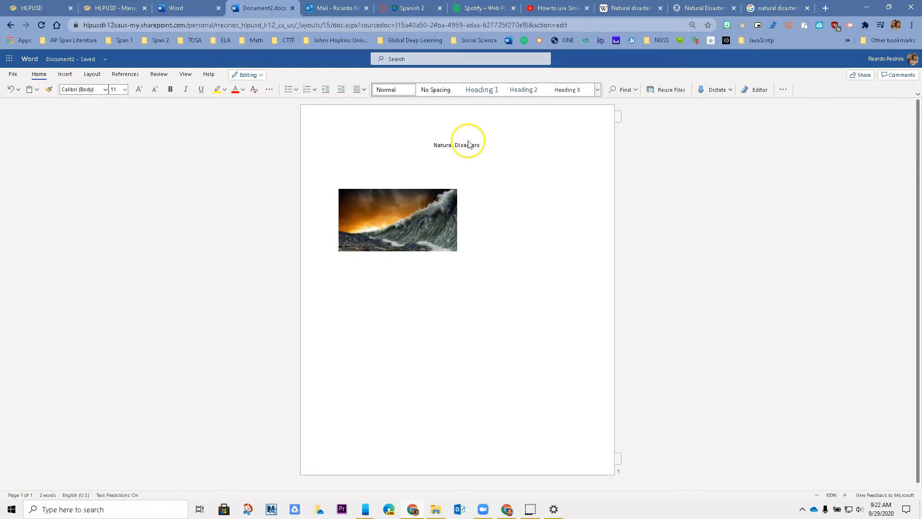
{"action": "left_click", "coordinate": [630, 8]}
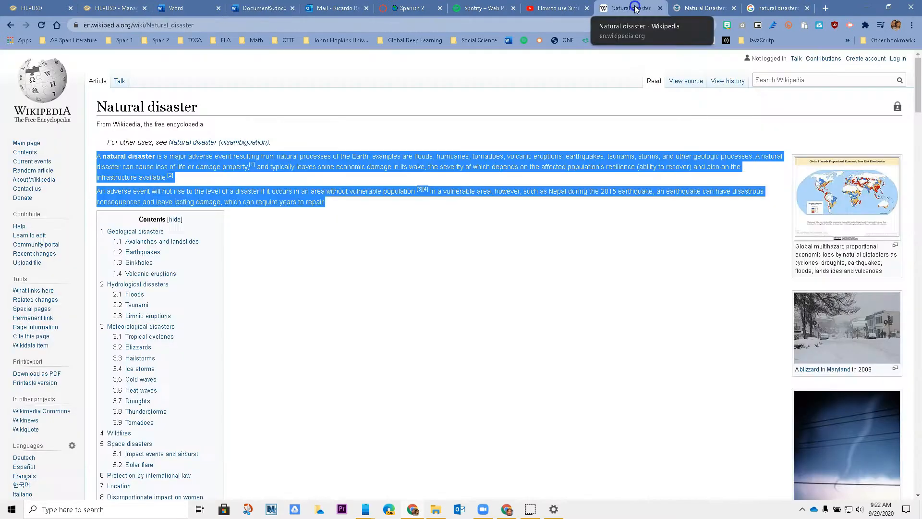
{"action": "right_click", "coordinate": [195, 163]}
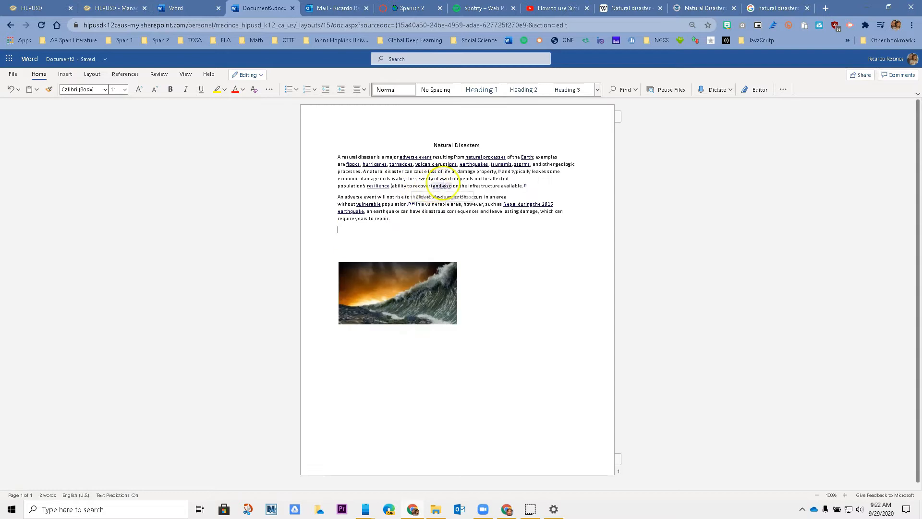
{"action": "left_click", "coordinate": [700, 7]}
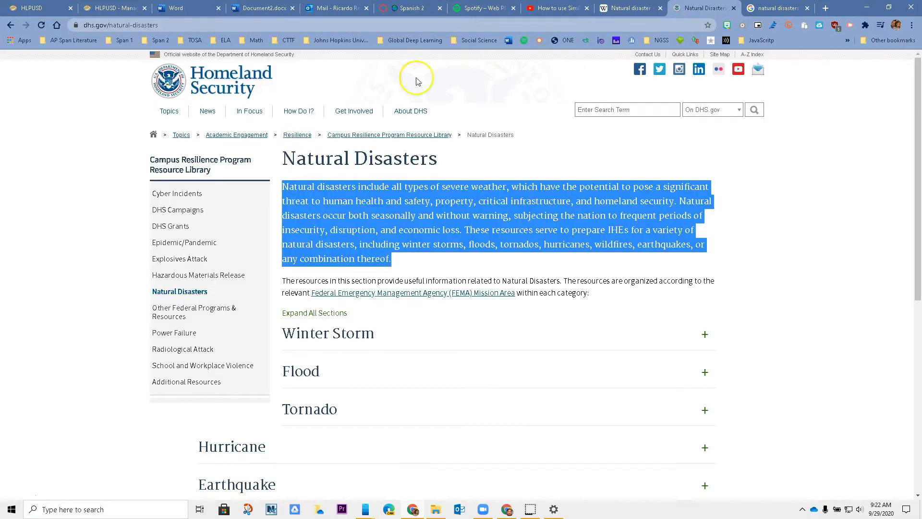
{"action": "right_click", "coordinate": [365, 243]}
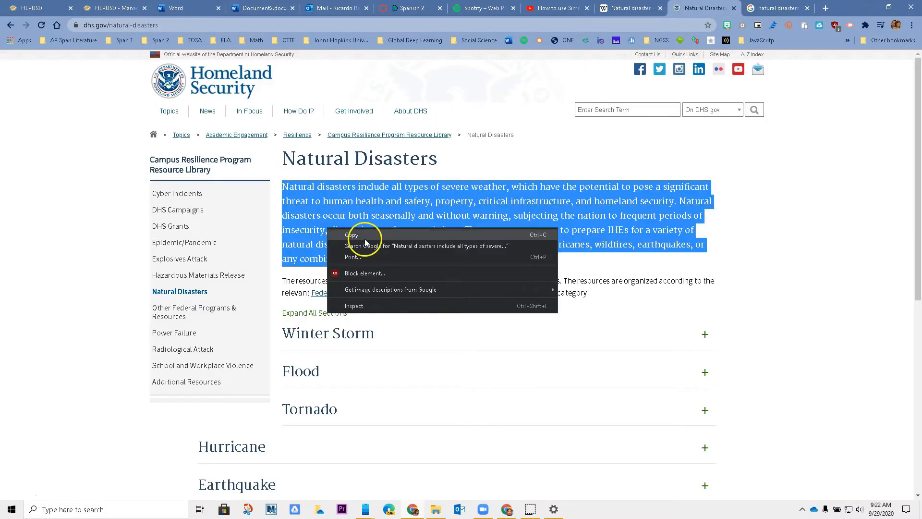
{"action": "left_click", "coordinate": [262, 8]}
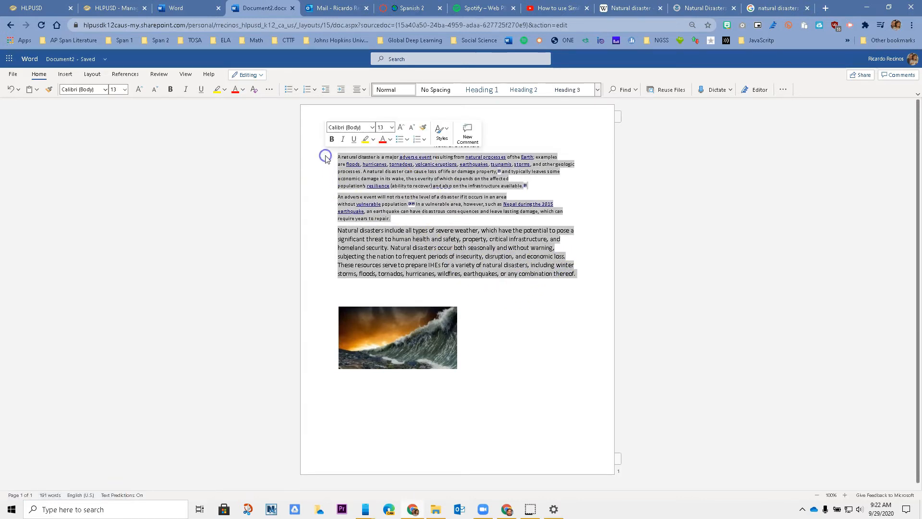
Clear the web formatting so all pasted paragraphs share one plain body text style
{"action": "left_click", "coordinate": [254, 89]}
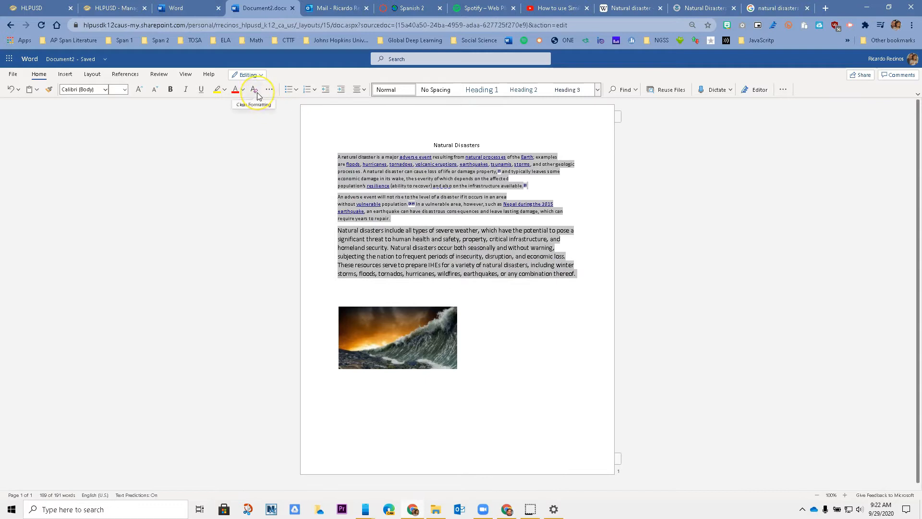
{"action": "left_click", "coordinate": [256, 89]}
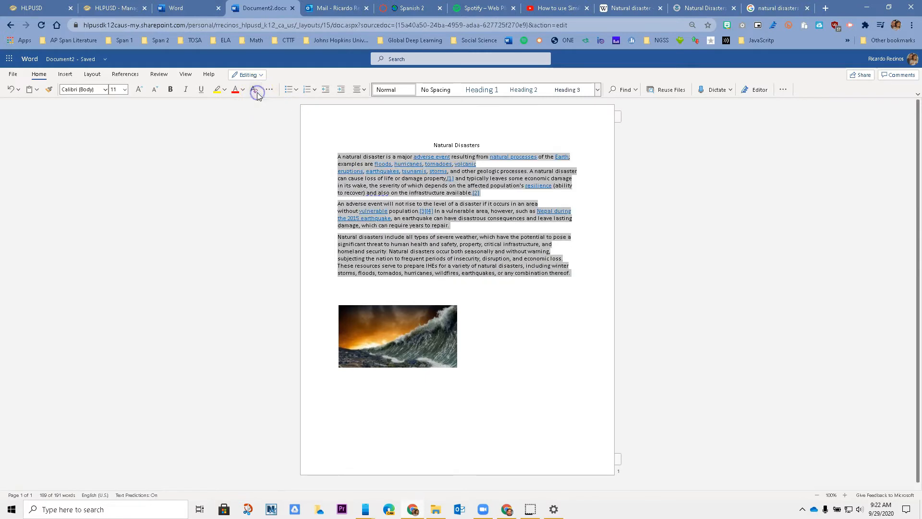
{"action": "left_click", "coordinate": [509, 287]}
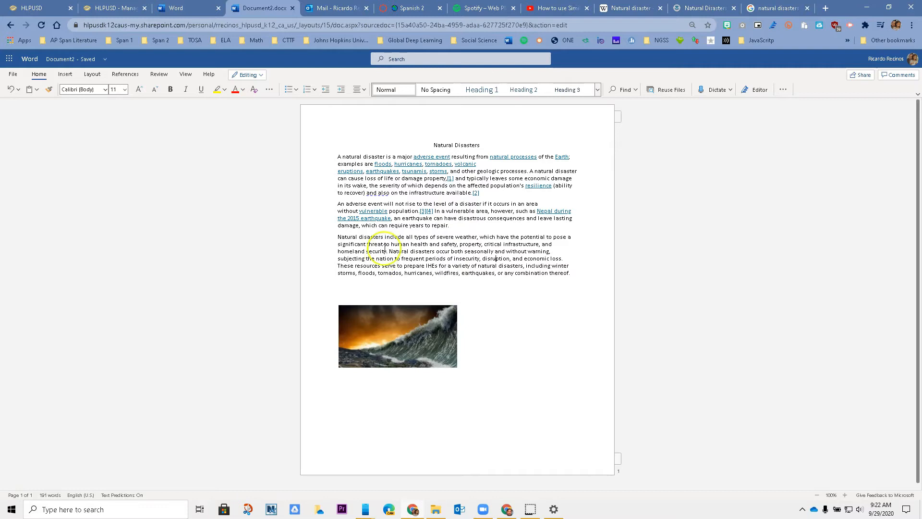
{"action": "mouse_move", "coordinate": [701, 97]}
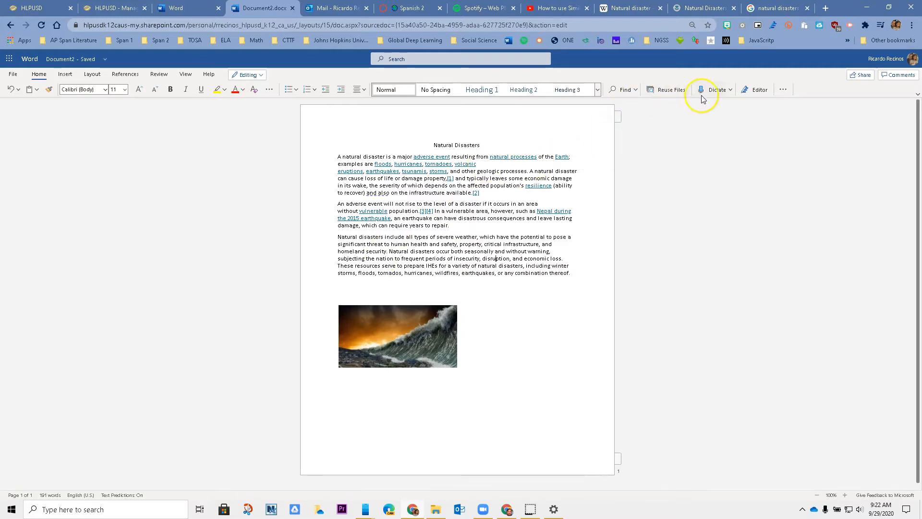
{"action": "mouse_move", "coordinate": [759, 90]}
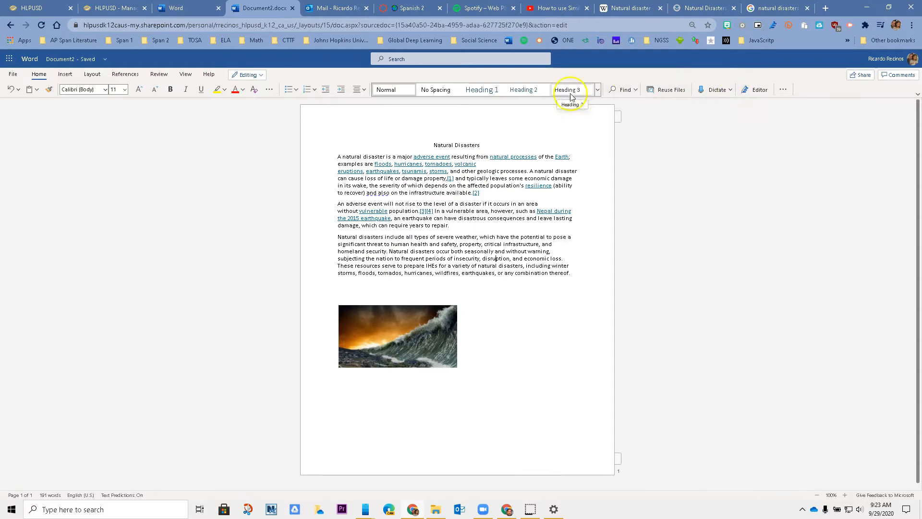
Show the Editor pane from Review, with its 97% Editor score and similarity check
{"action": "left_click", "coordinate": [159, 74]}
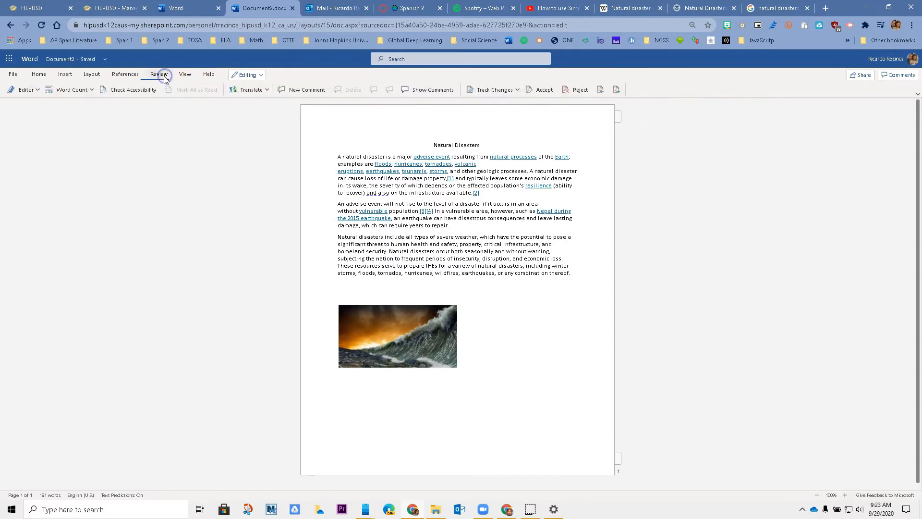
{"action": "mouse_move", "coordinate": [31, 98]}
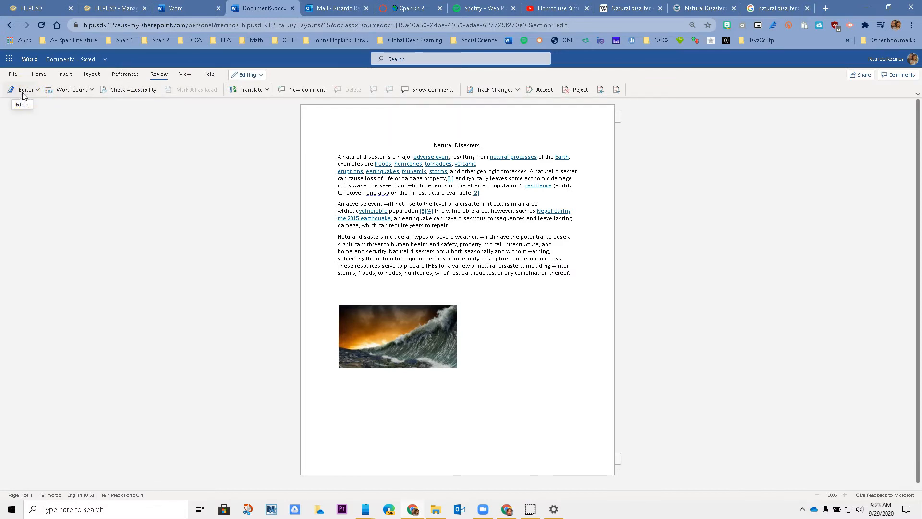
{"action": "left_click", "coordinate": [25, 88]}
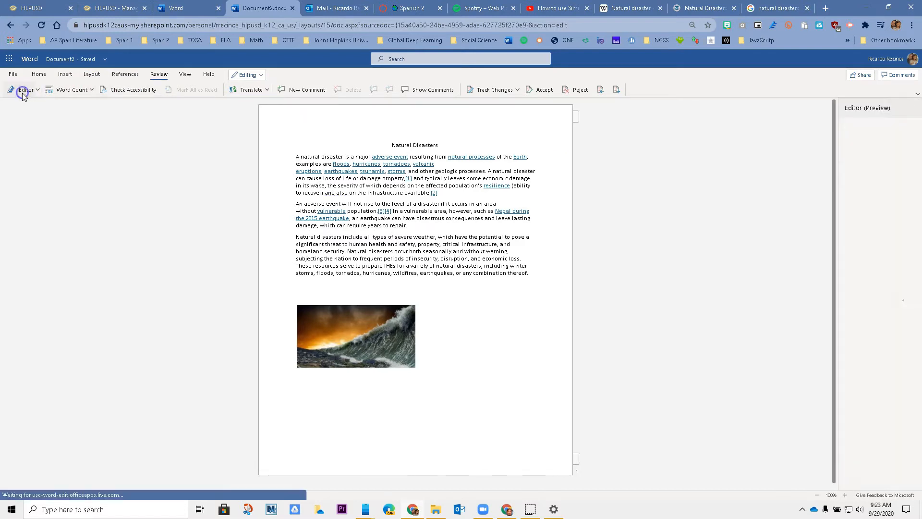
{"action": "left_click", "coordinate": [25, 89]}
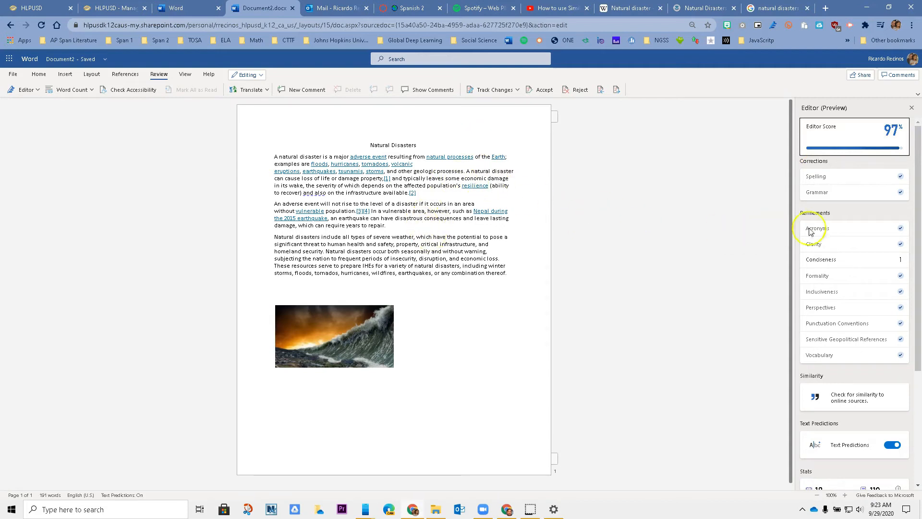
{"action": "mouse_move", "coordinate": [813, 390]}
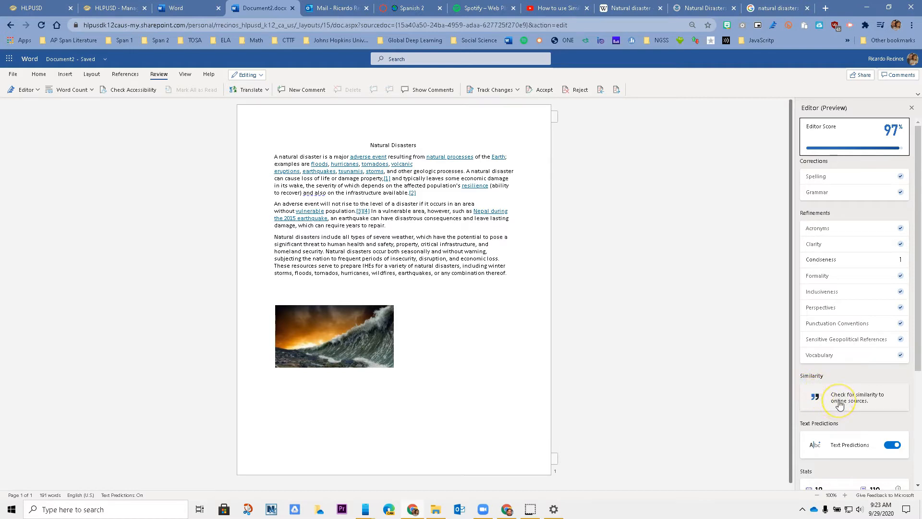
Run the similarity check and add the Homeland Security in-text citation to the severe-weather paragraph
{"action": "left_click", "coordinate": [856, 396]}
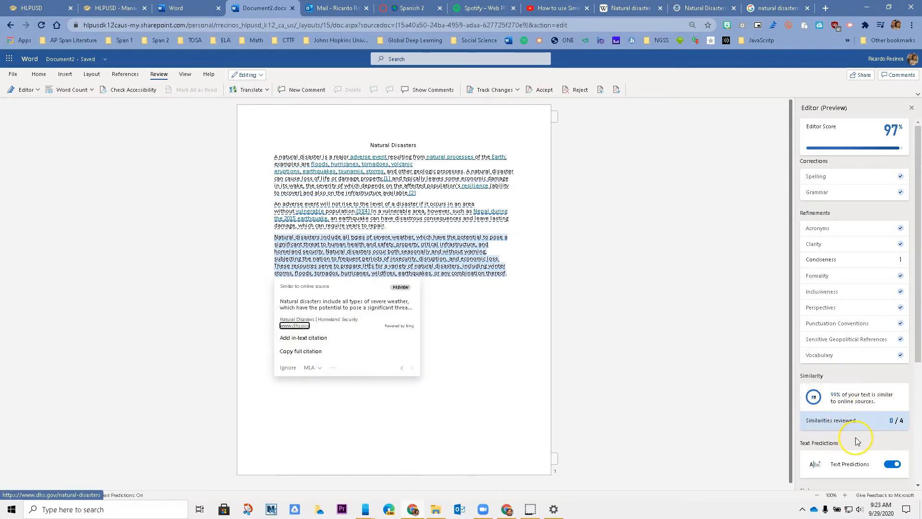
{"action": "mouse_move", "coordinate": [393, 377]}
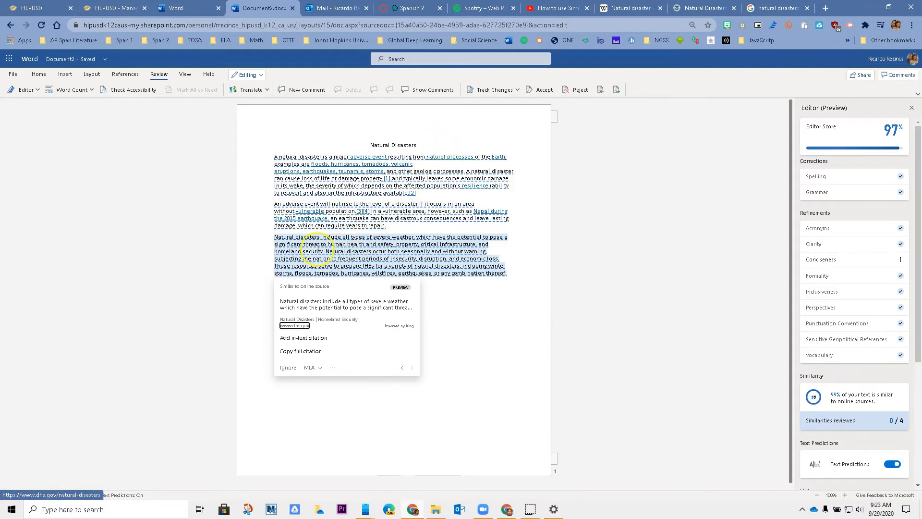
{"action": "mouse_move", "coordinate": [347, 329]}
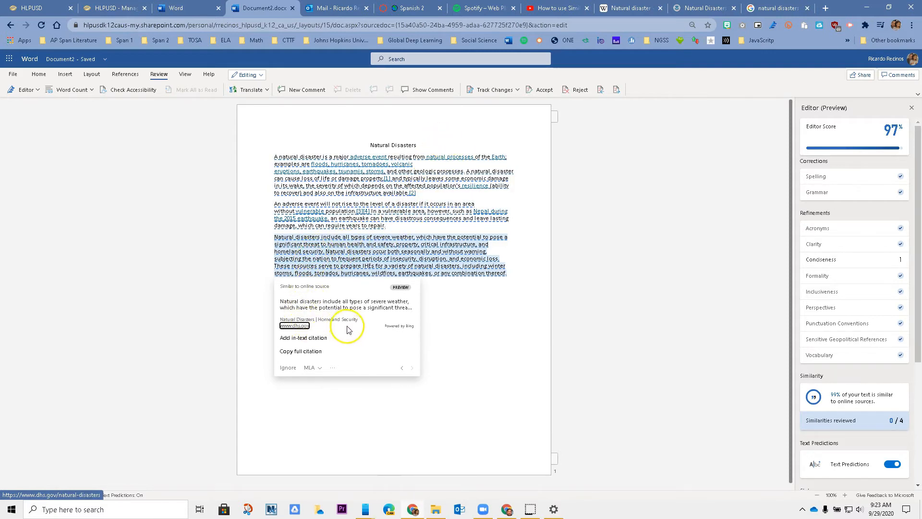
{"action": "mouse_move", "coordinate": [349, 327]}
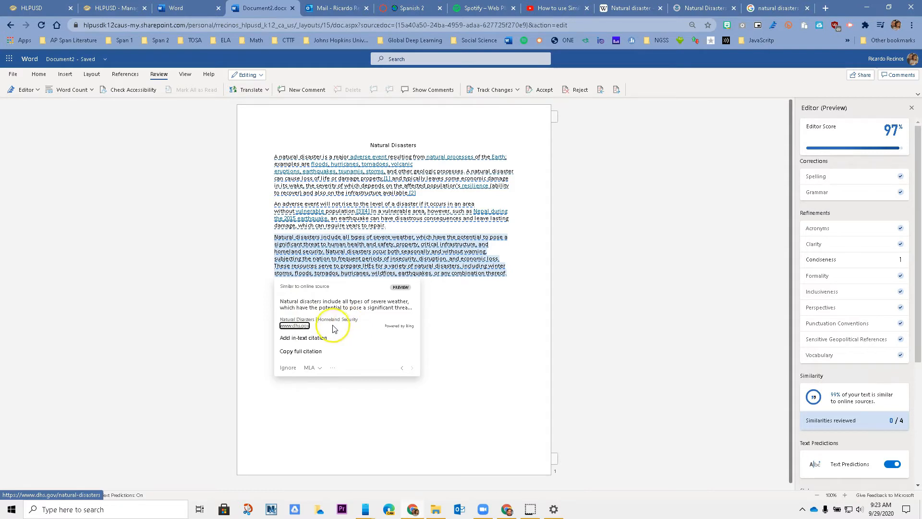
{"action": "mouse_move", "coordinate": [313, 343]}
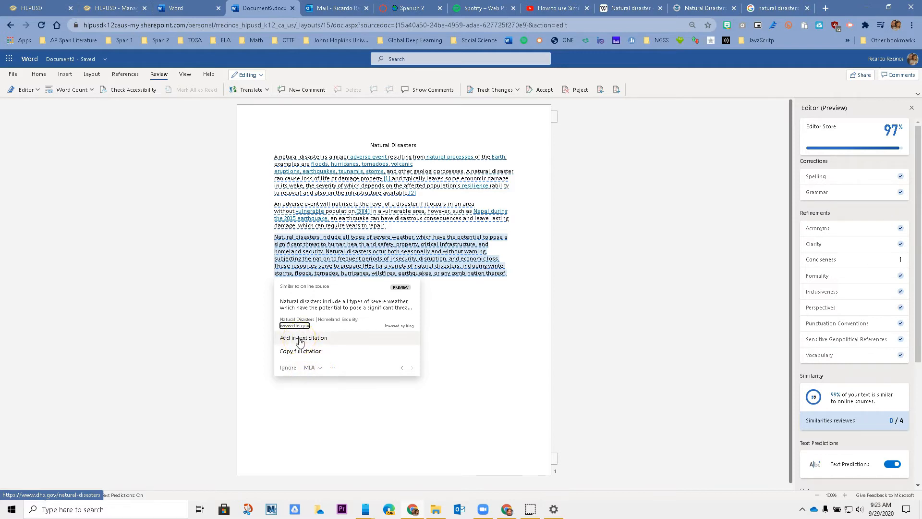
{"action": "left_click", "coordinate": [413, 368]}
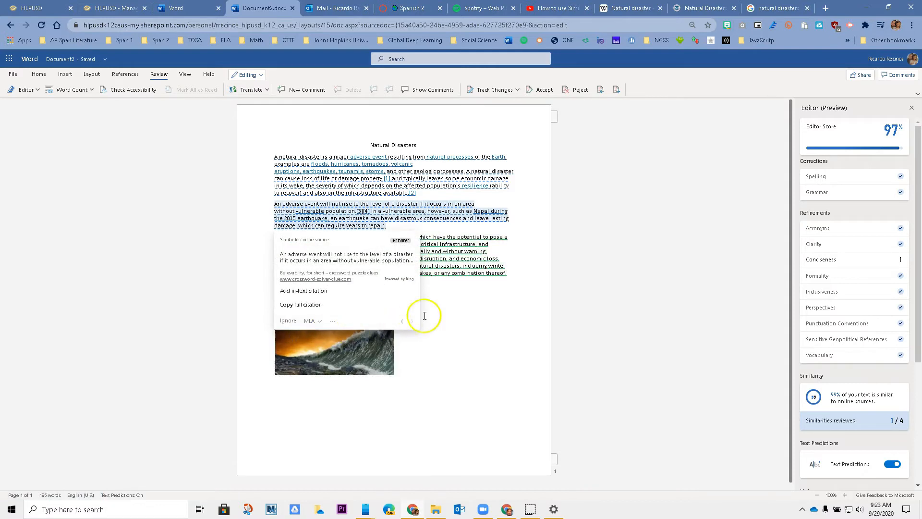
{"action": "left_click", "coordinate": [303, 290]}
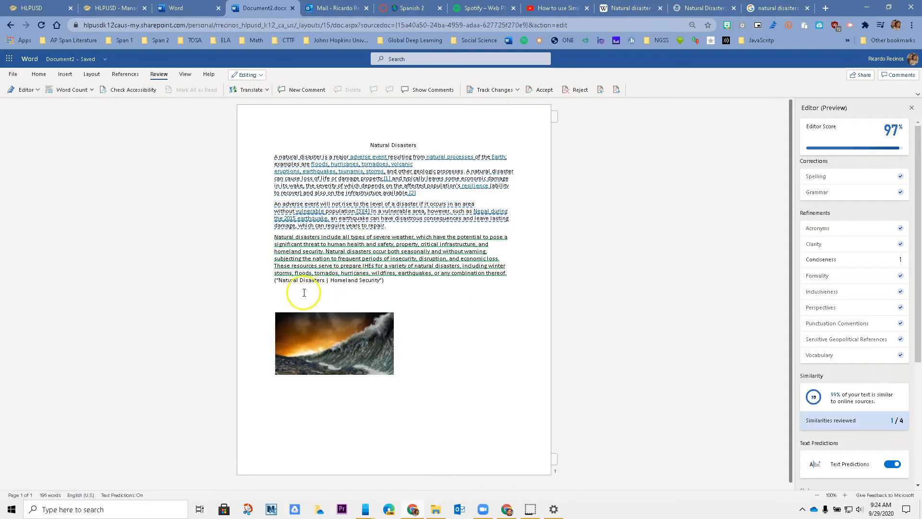
{"action": "mouse_move", "coordinate": [354, 286]}
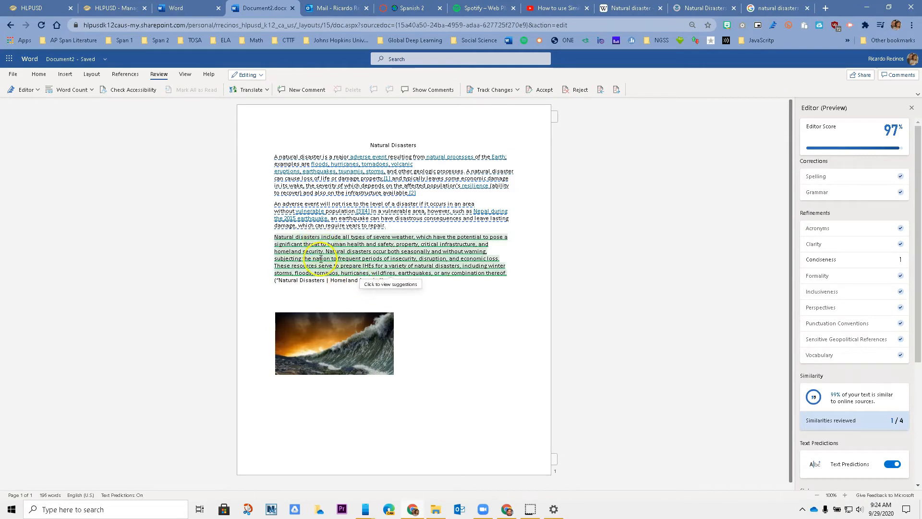
{"action": "mouse_move", "coordinate": [315, 171]}
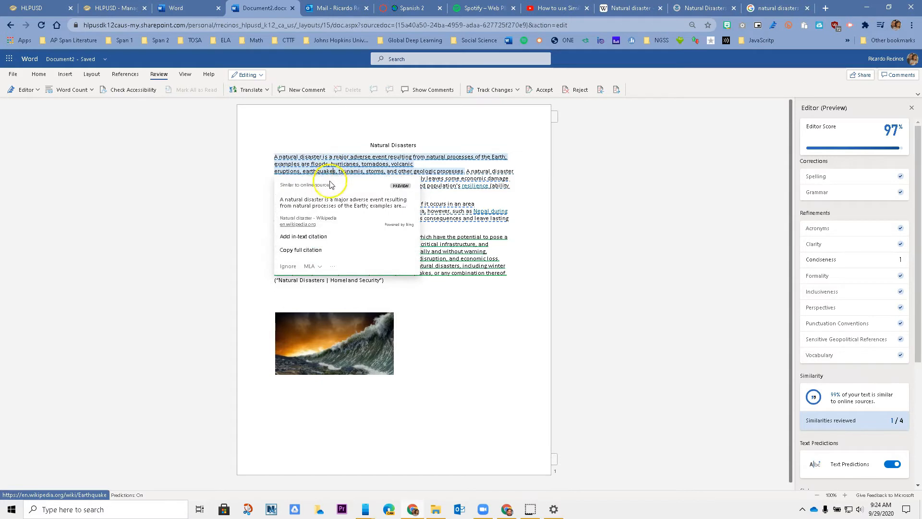
{"action": "mouse_move", "coordinate": [324, 219]}
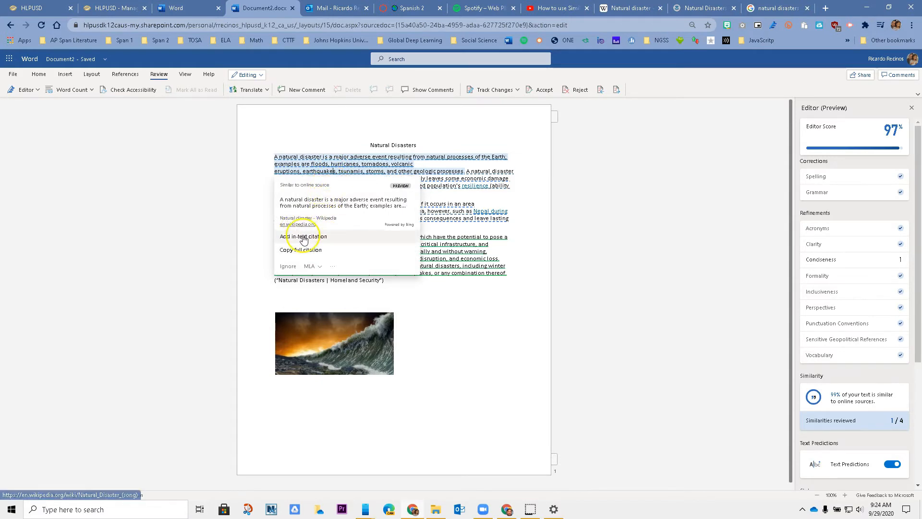
Switch the citation style from MLA to Chicago and cite Wikipedia in the first paragraph
{"action": "left_click", "coordinate": [319, 268]}
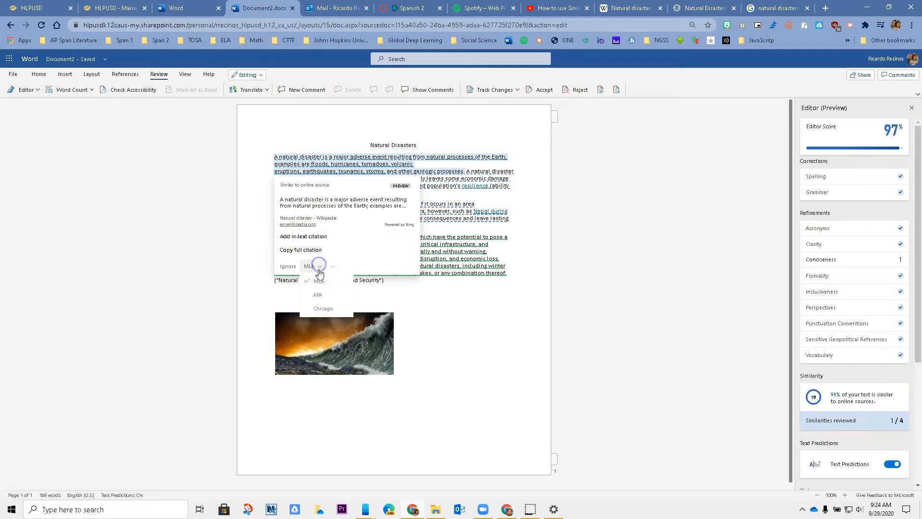
{"action": "left_click", "coordinate": [322, 308]}
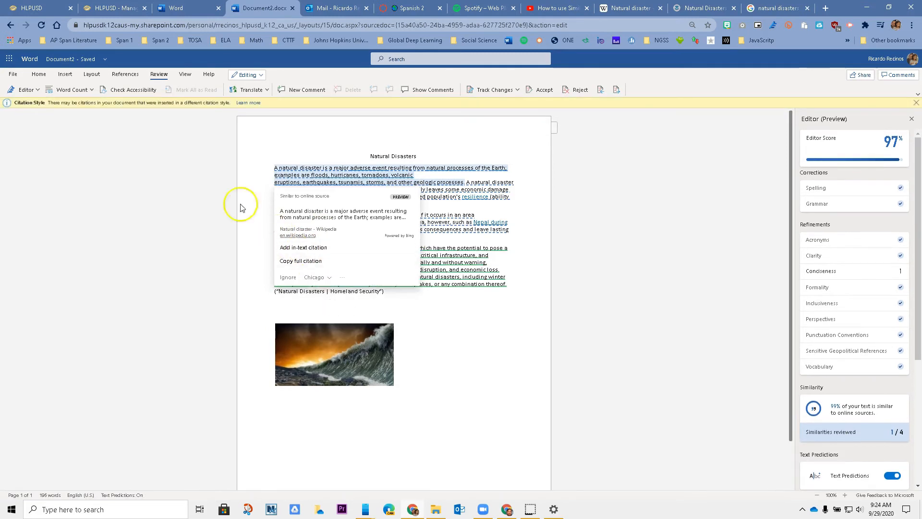
{"action": "mouse_move", "coordinate": [196, 110]}
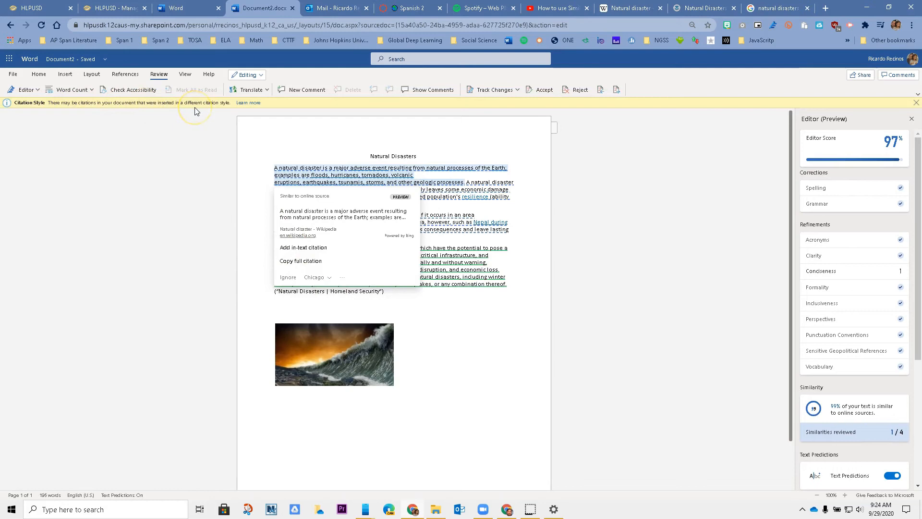
{"action": "mouse_move", "coordinate": [337, 225]}
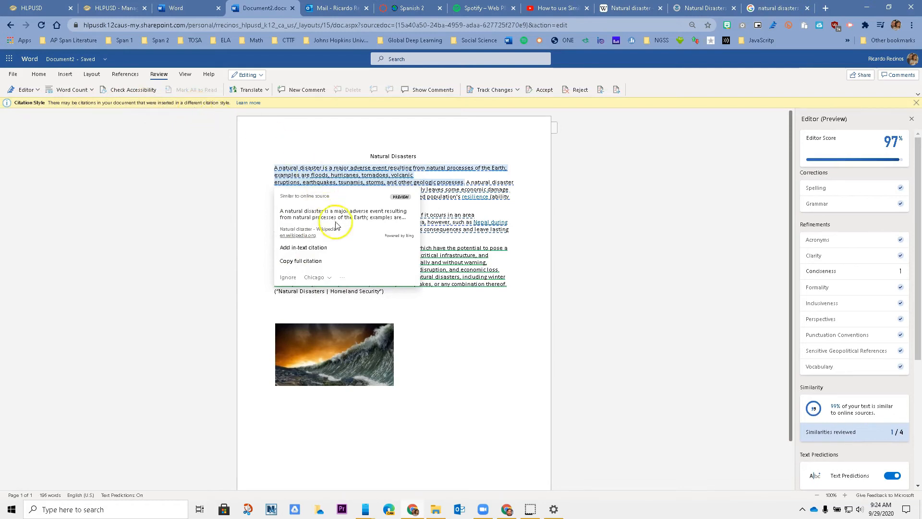
{"action": "mouse_move", "coordinate": [350, 226]}
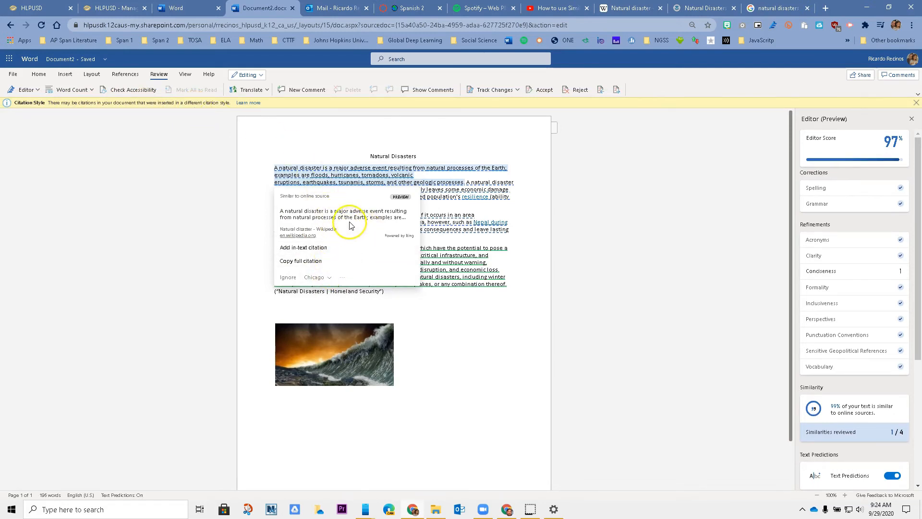
{"action": "left_click", "coordinate": [304, 247]}
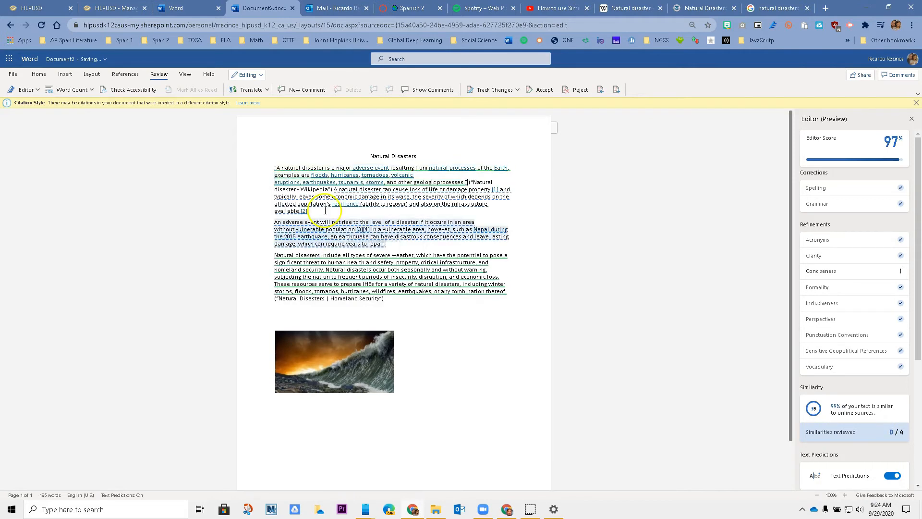
Add Wikipedia in-text citations to the second paragraph and the loss-of-life sentence
{"action": "left_click", "coordinate": [305, 229]}
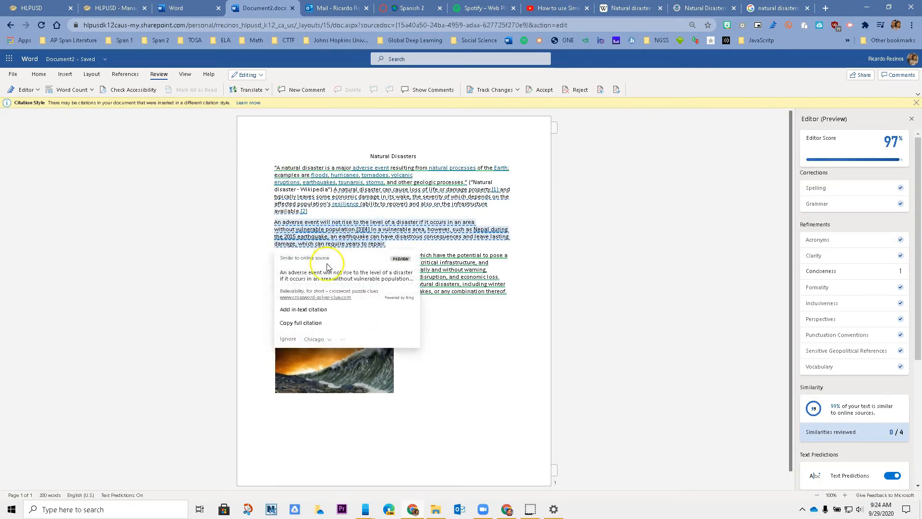
{"action": "left_click", "coordinate": [303, 309]}
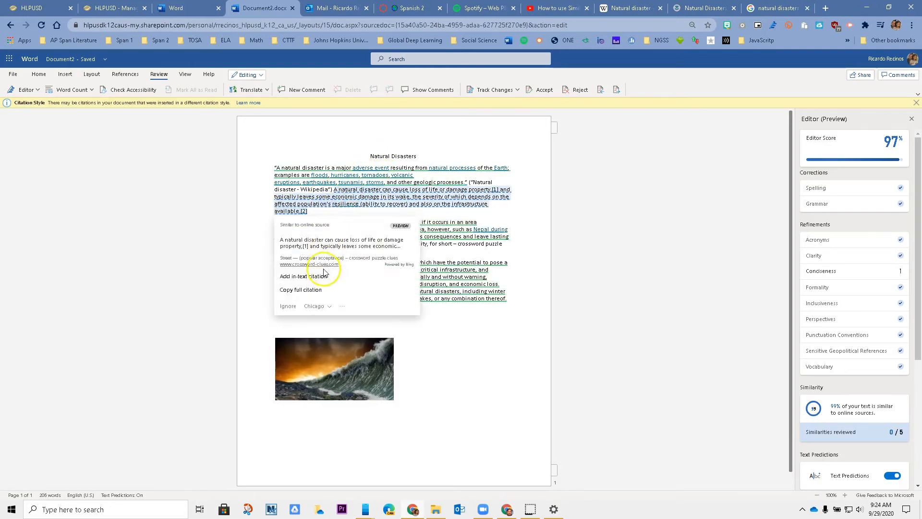
{"action": "left_click", "coordinate": [303, 276]}
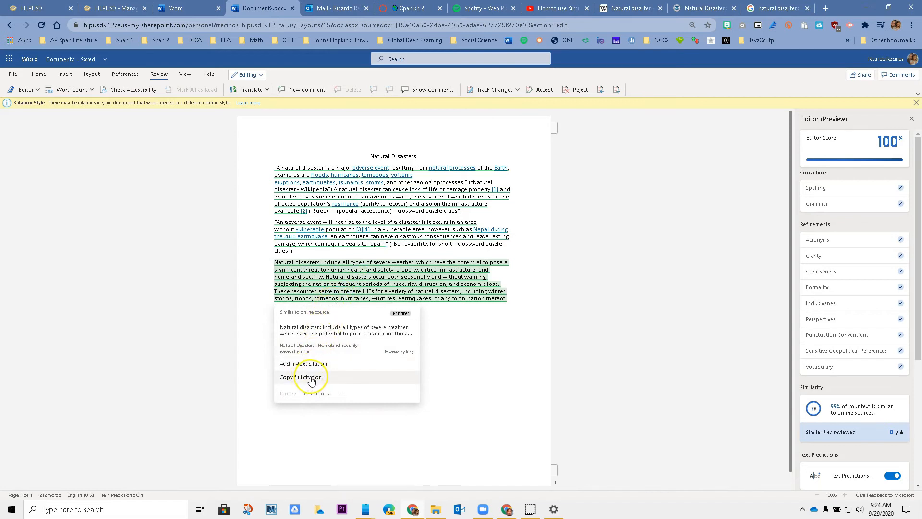
Copy the full Homeland Security citation and add a Bibliography heading below the image
{"action": "left_click", "coordinate": [303, 363]}
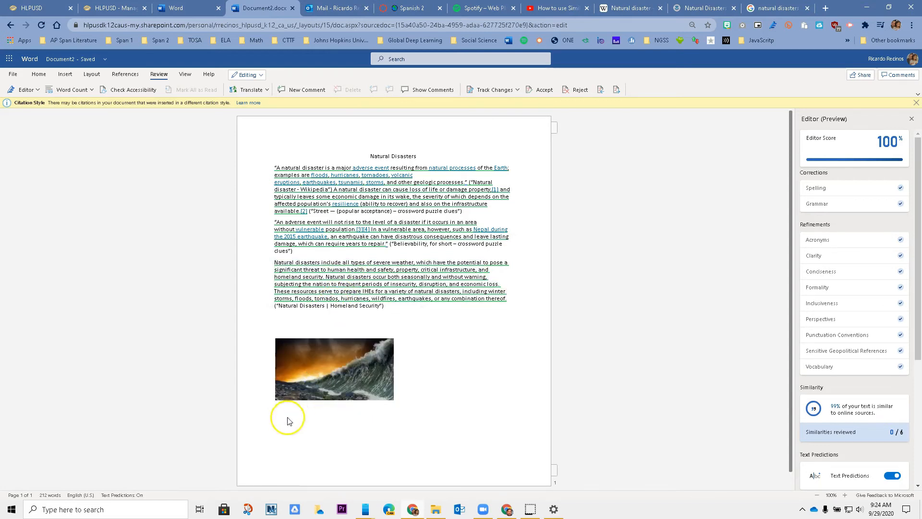
{"action": "mouse_move", "coordinate": [416, 394]}
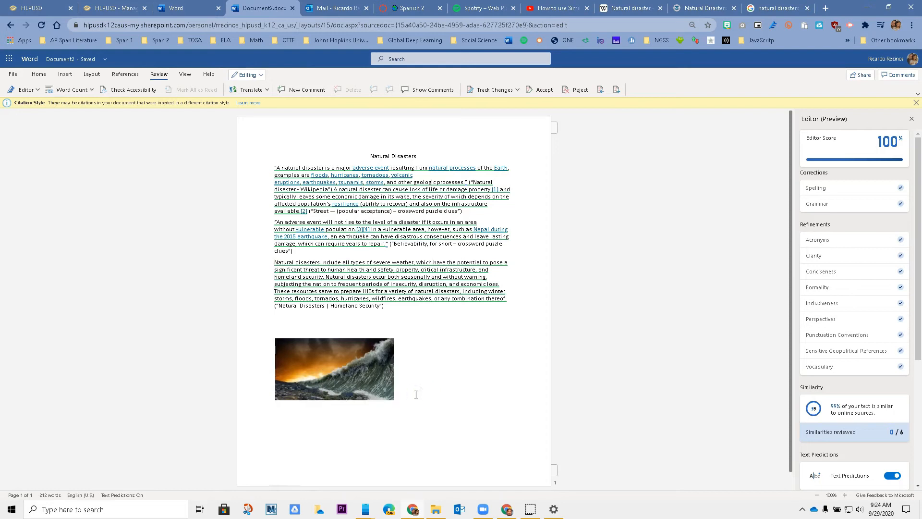
{"action": "type", "text": "Bi"}
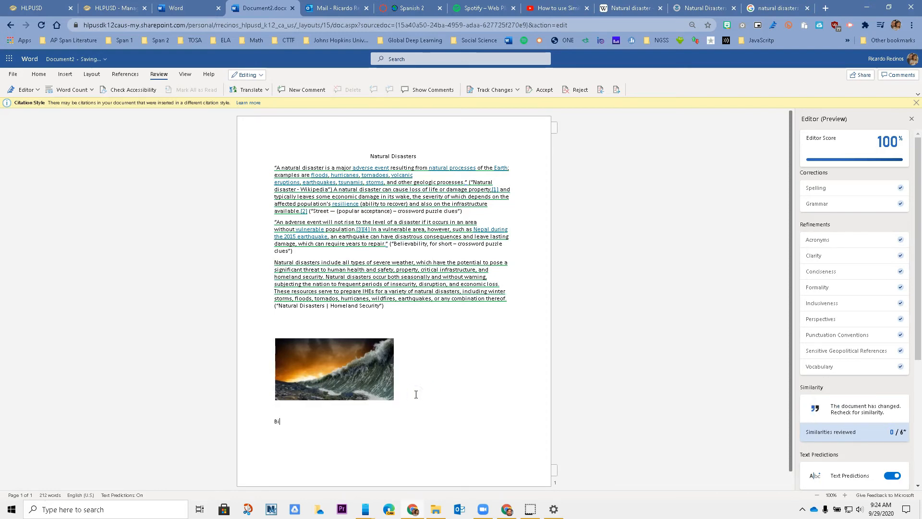
{"action": "type", "text": "bliop"}
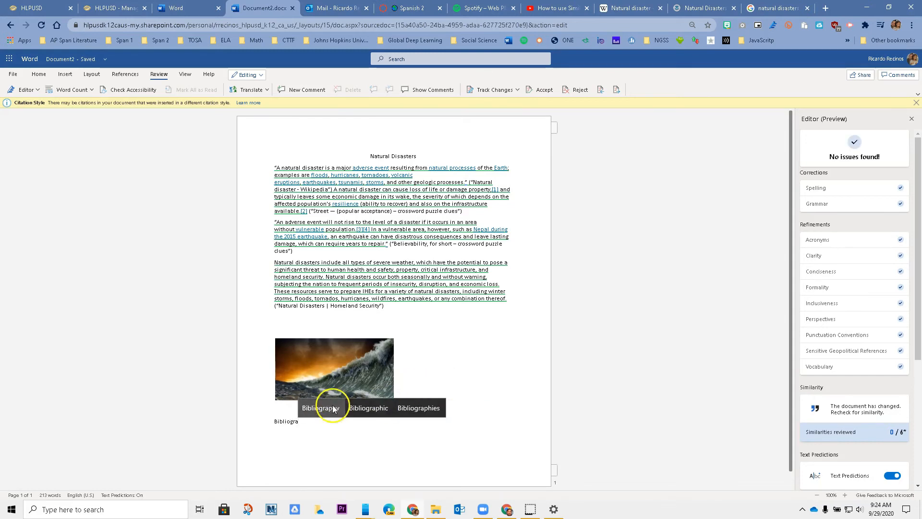
{"action": "left_click", "coordinate": [320, 407]}
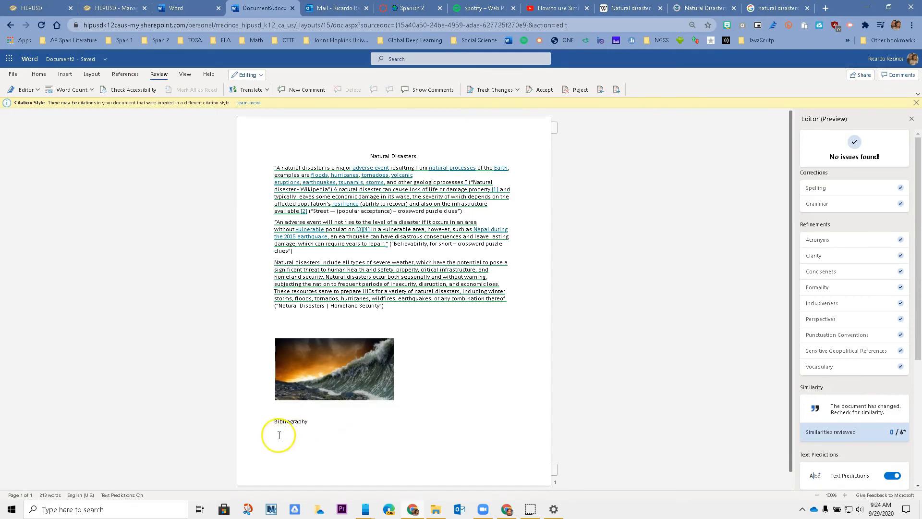
Paste the Homeland Security citation with its dhs.gov URL as the bibliography entry
{"action": "right_click", "coordinate": [279, 435]}
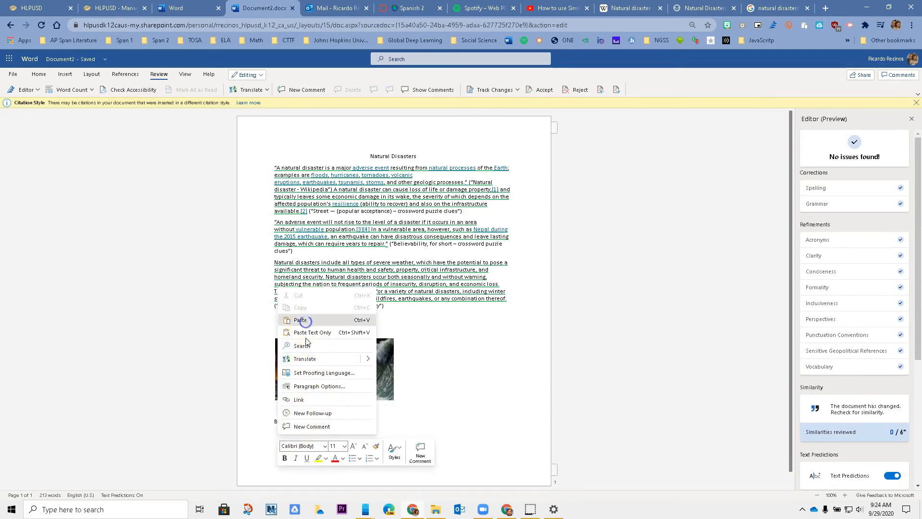
{"action": "left_click", "coordinate": [299, 319]}
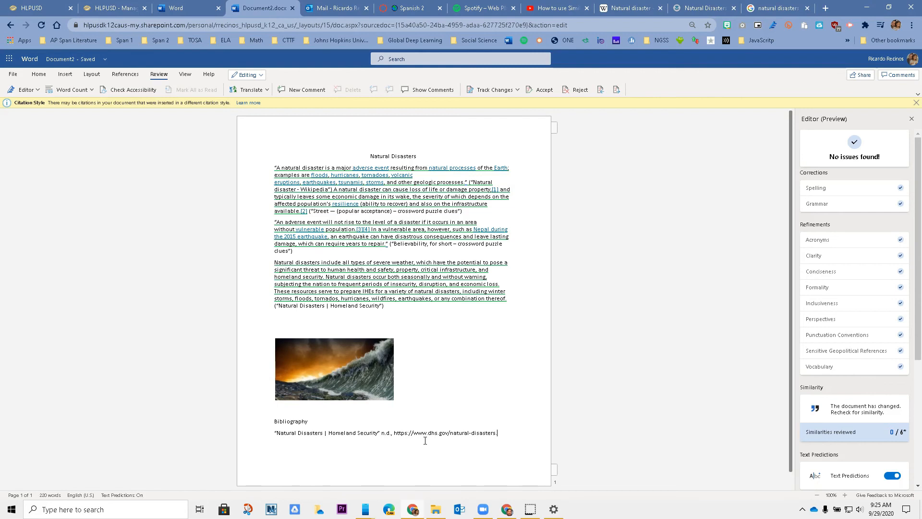
{"action": "mouse_move", "coordinate": [50, 381]}
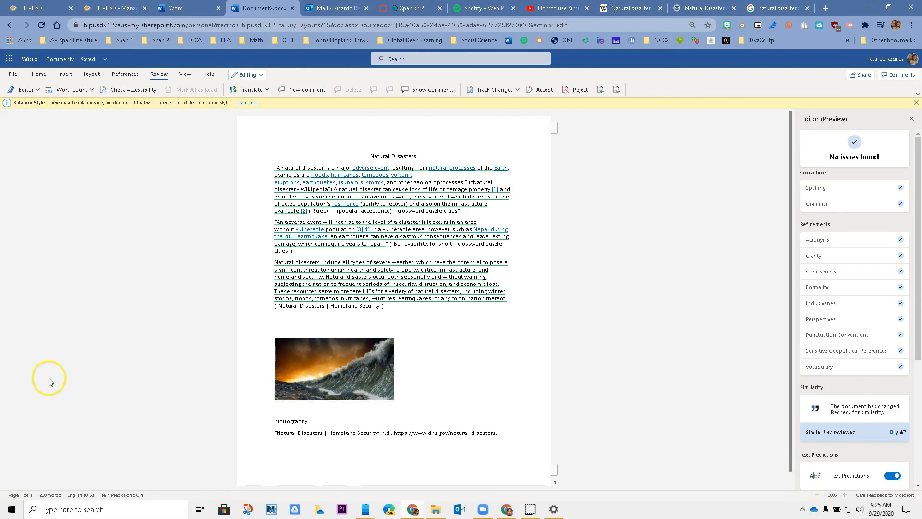